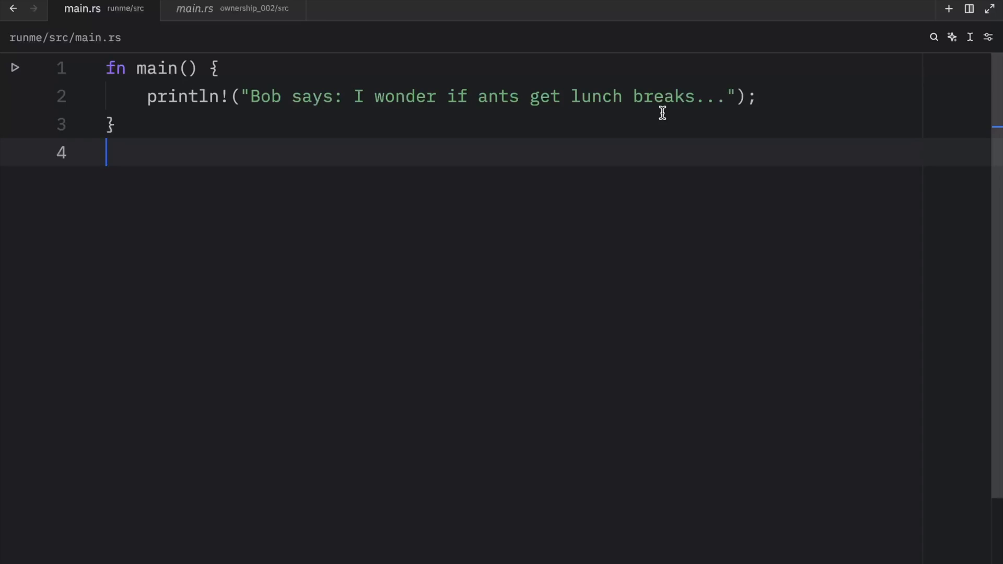
- Define fn func() after main, binding s to "Hello, world!"
{"action": "type", "text": "fn func() {"}
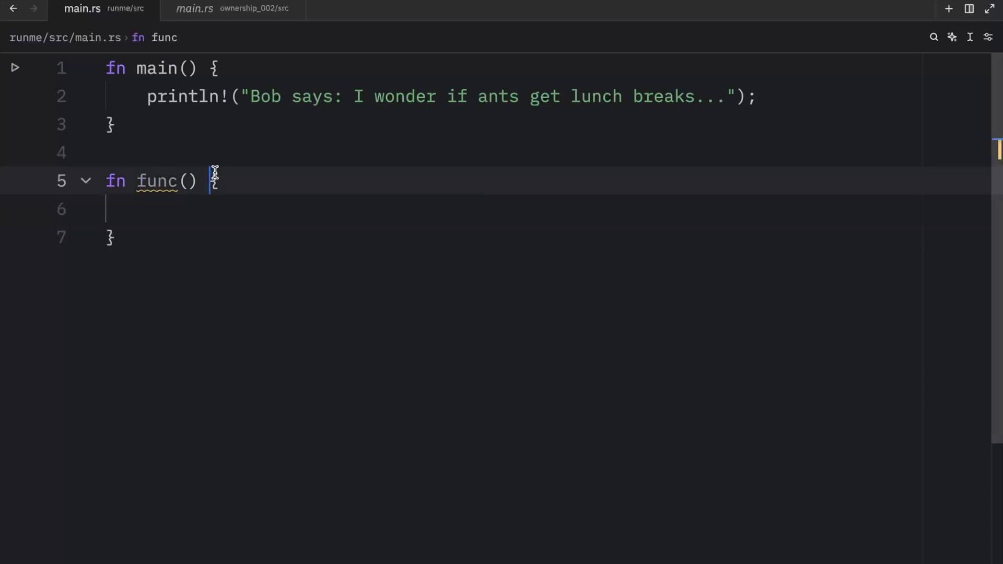
{"action": "left_click_drag", "start_coordinate": [211, 180], "coordinate": [115, 237]}
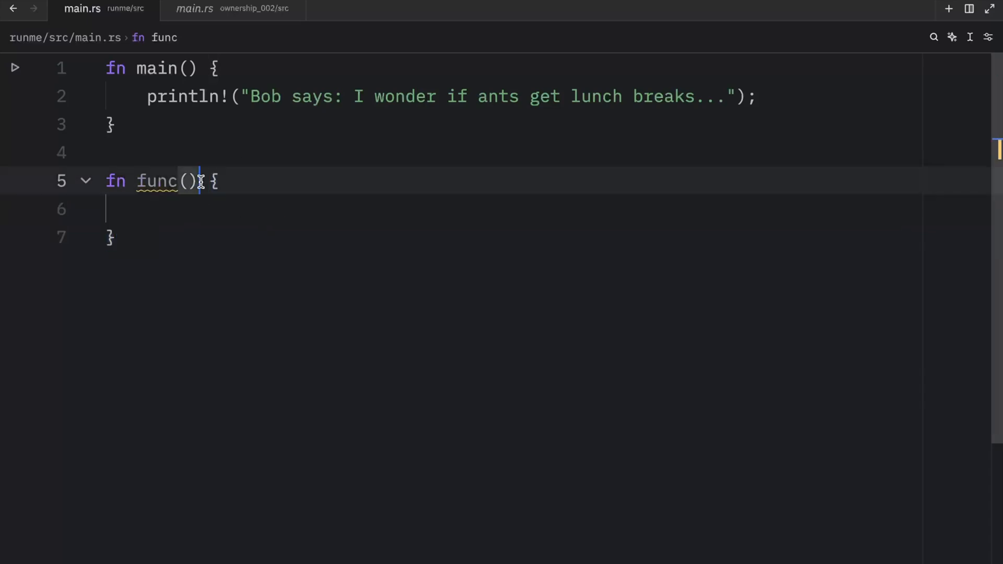
{"action": "type", "text": "let s"}
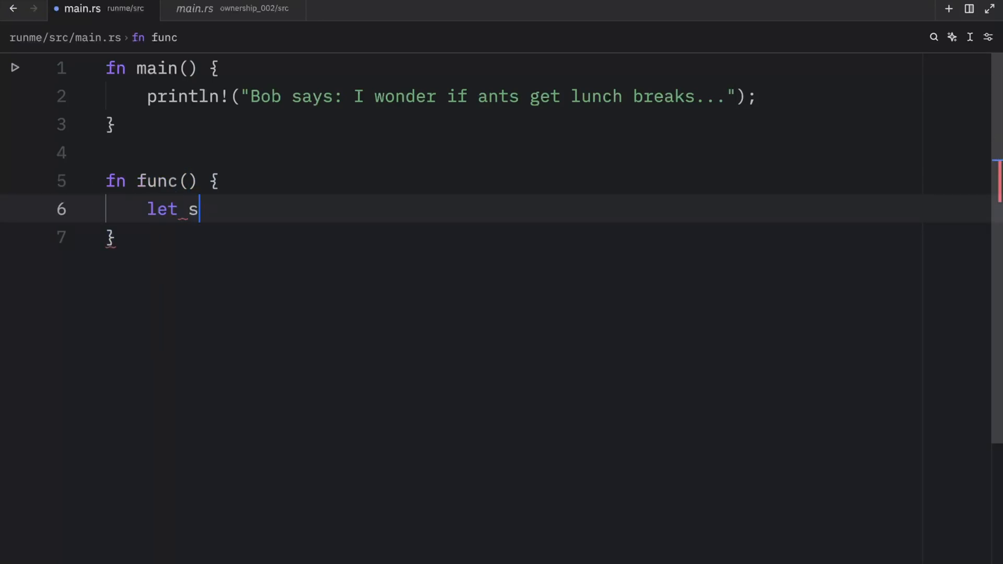
{"action": "type", "text": "= \""}
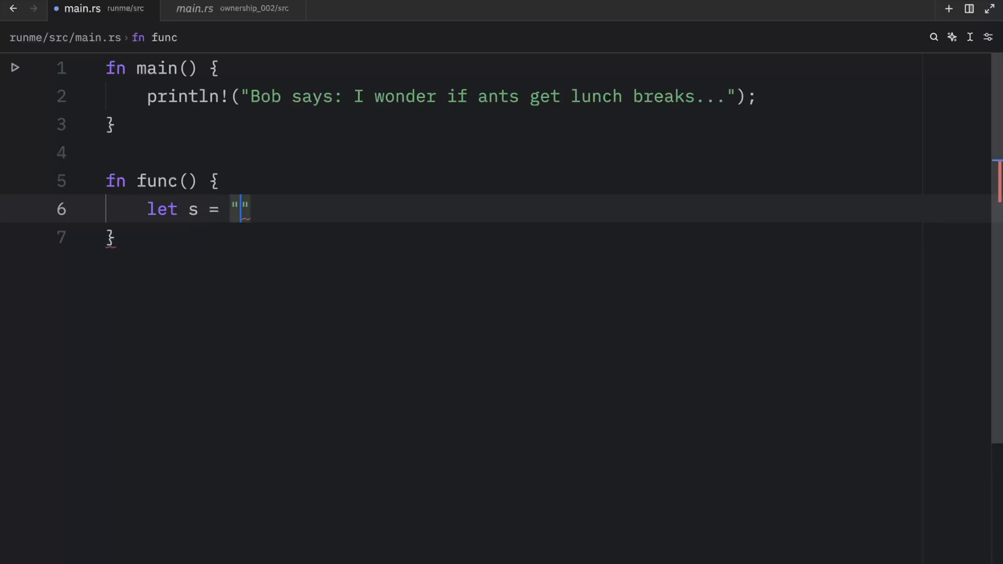
{"action": "type", "text": "Hello, world!"}
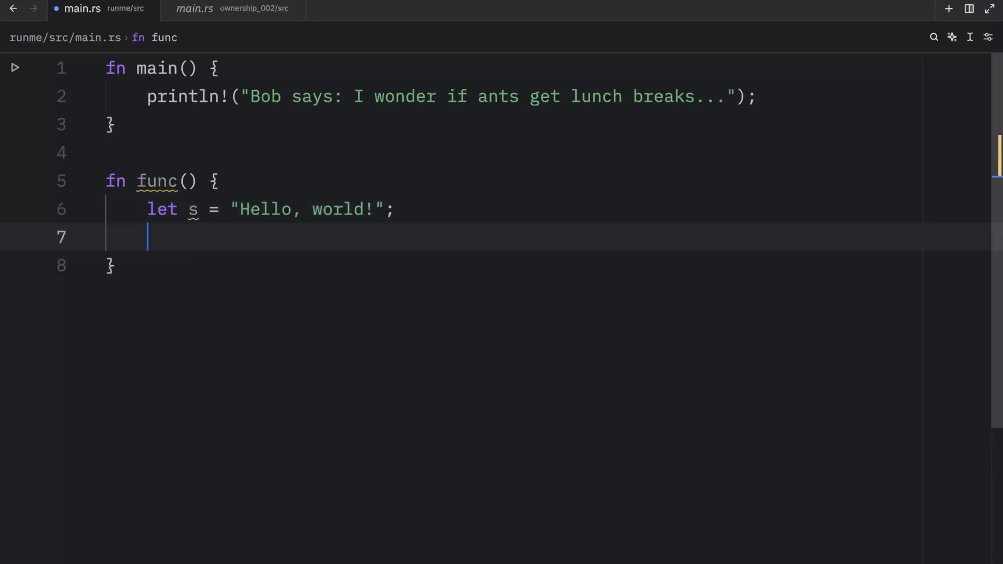
- Print s in func with println!("s={:?}", s) via the println! completion
{"action": "type", "text": "prinl"}
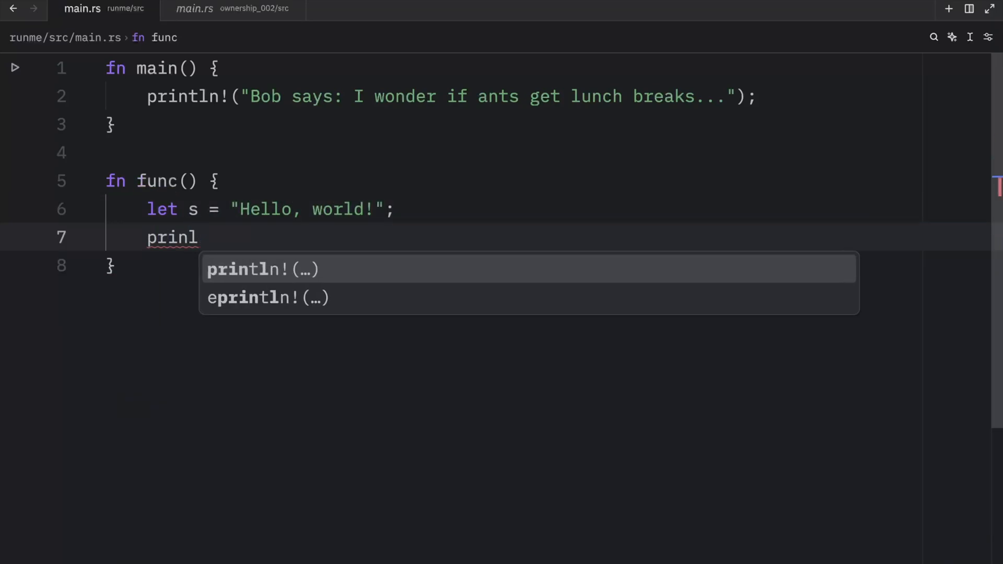
{"action": "left_click", "coordinate": [260, 269]}
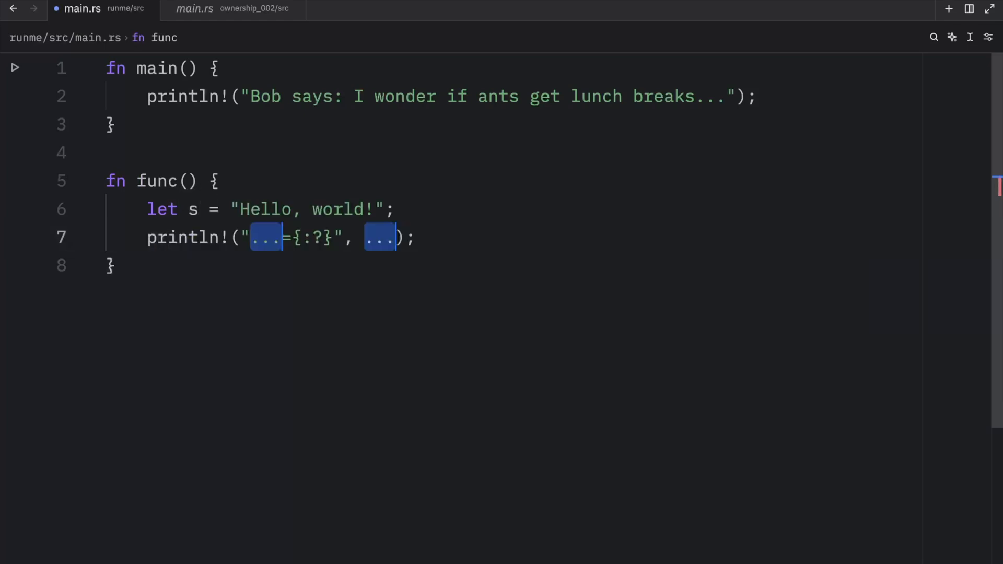
{"action": "type", "text": "s"}
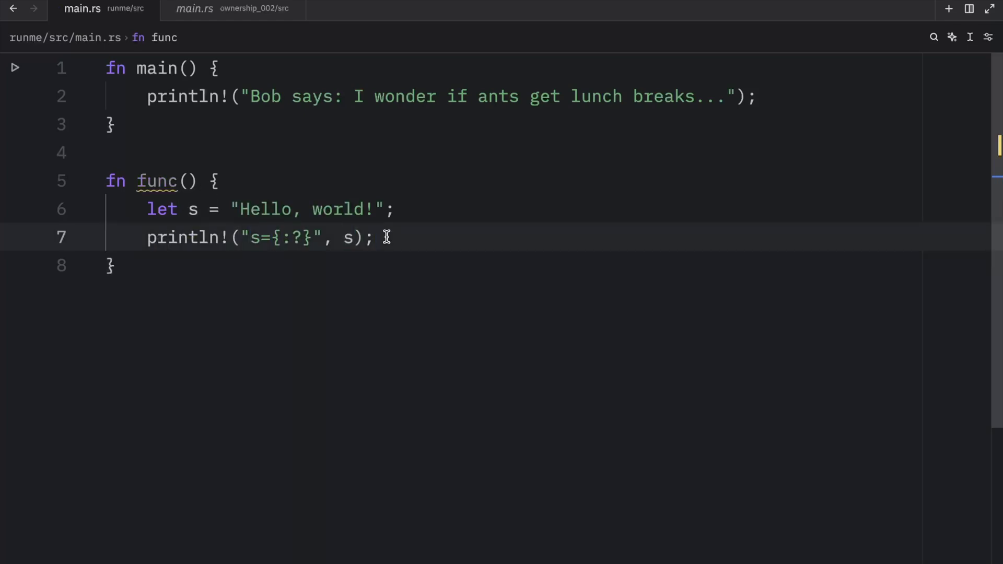
{"action": "double_click", "coordinate": [347, 238]}
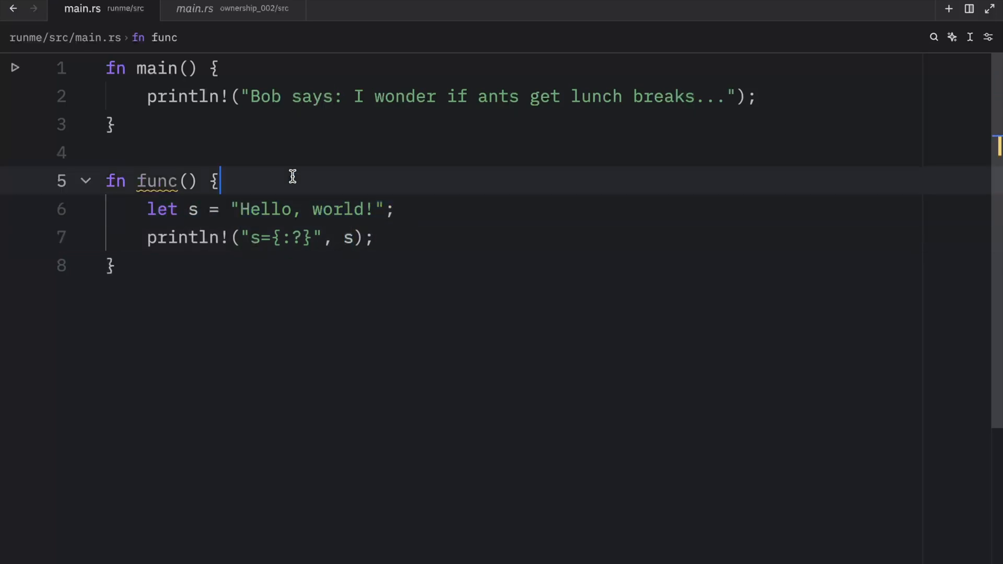
- Try a println!("{s}") call while clearing main.rs down to an empty fn main() {}
{"action": "type", "text": "println!(\"{s}\");"}
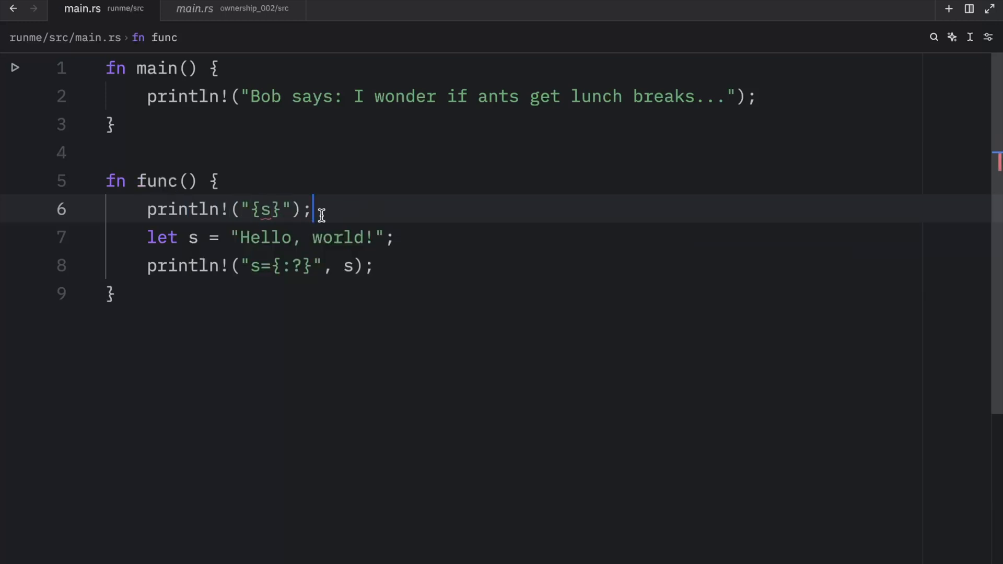
{"action": "mouse_move", "coordinate": [187, 209]}
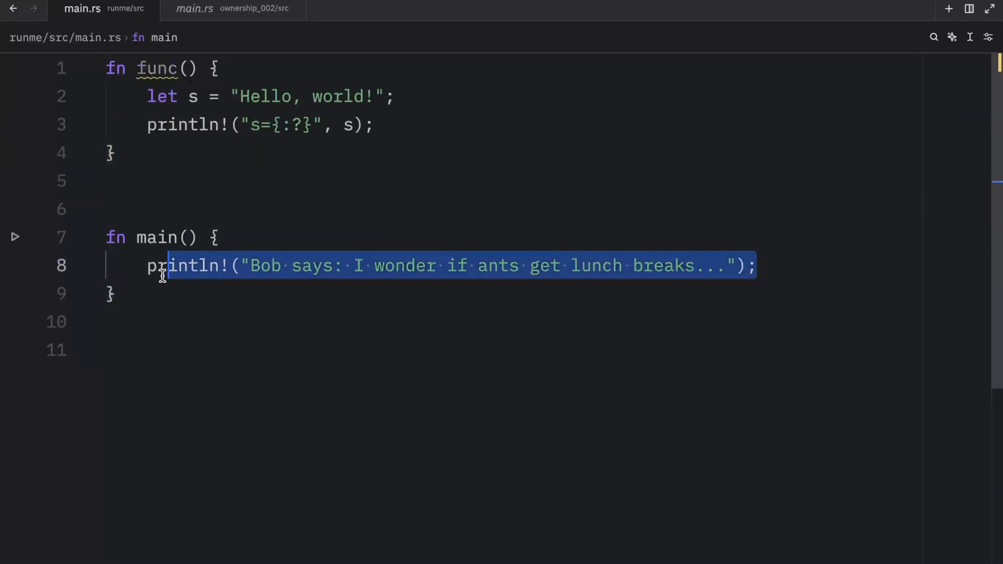
{"action": "type", "text": "prinl"}
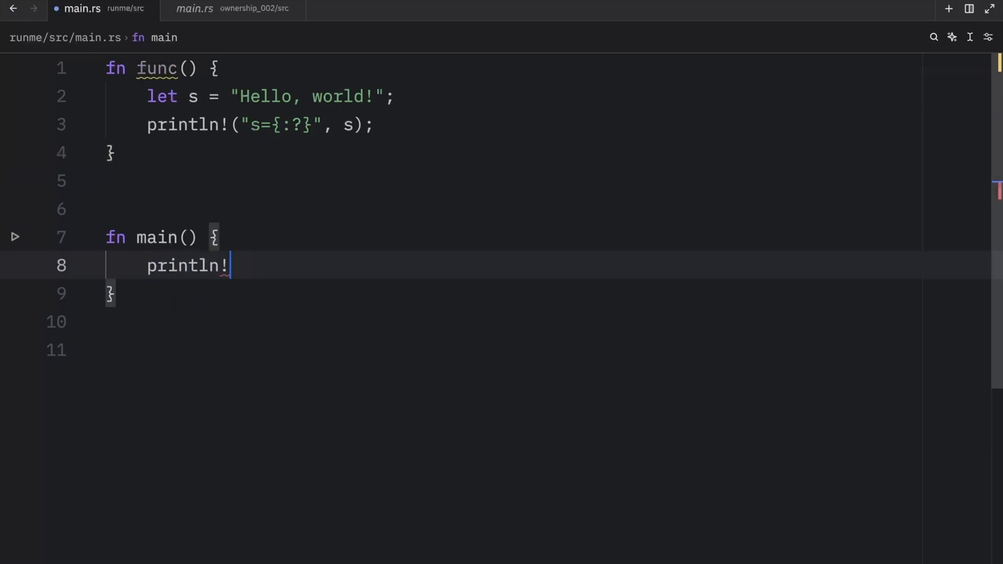
{"action": "type", "text": "(\"{s}\")"}
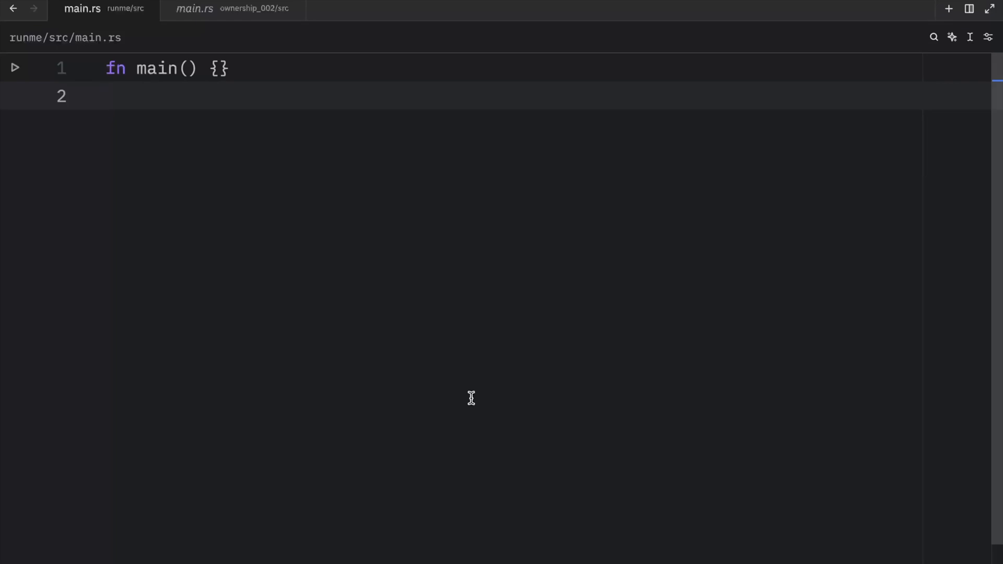
{"action": "left_click", "coordinate": [220, 68]}
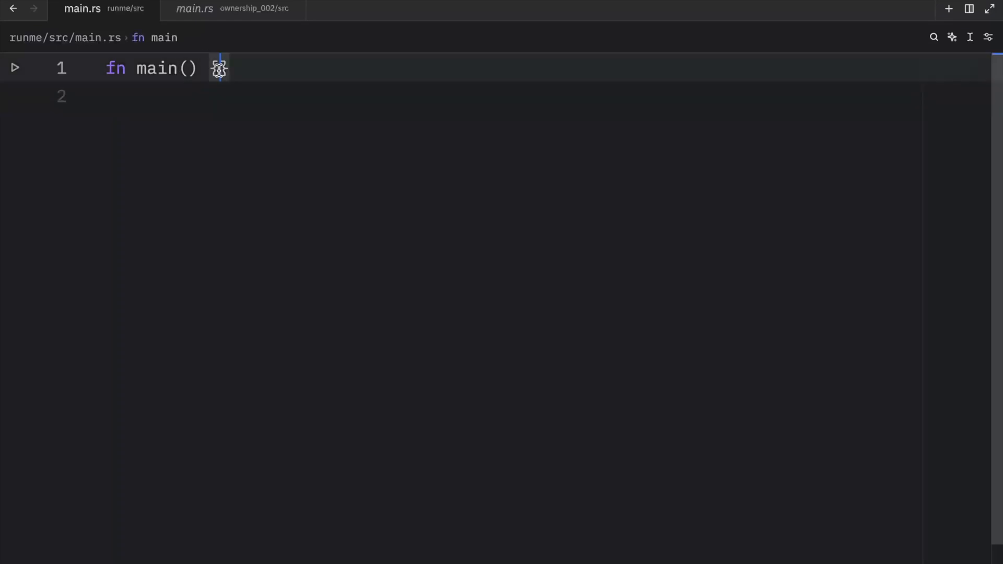
{"action": "type", "text": "&str"}
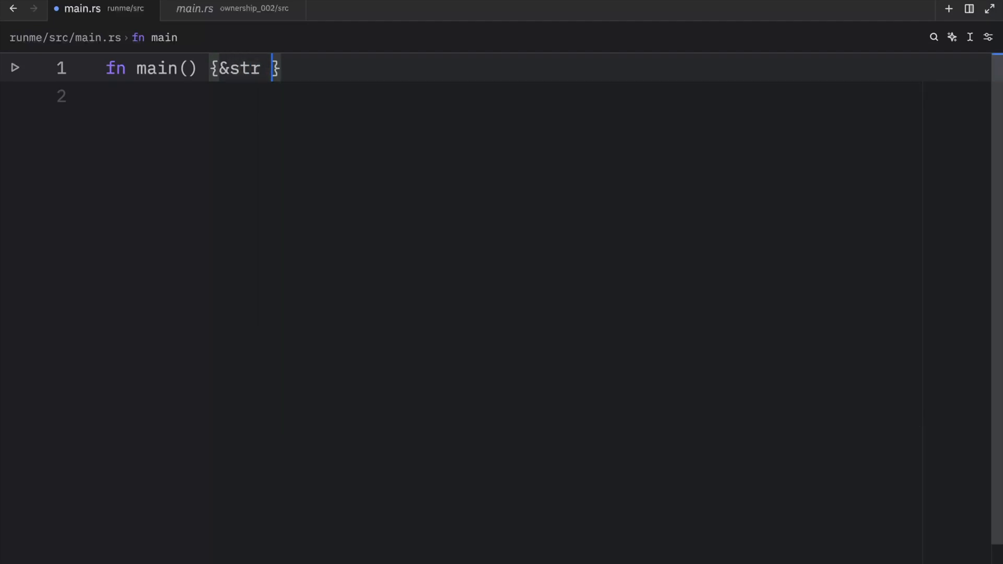
{"action": "type", "text": "String"}
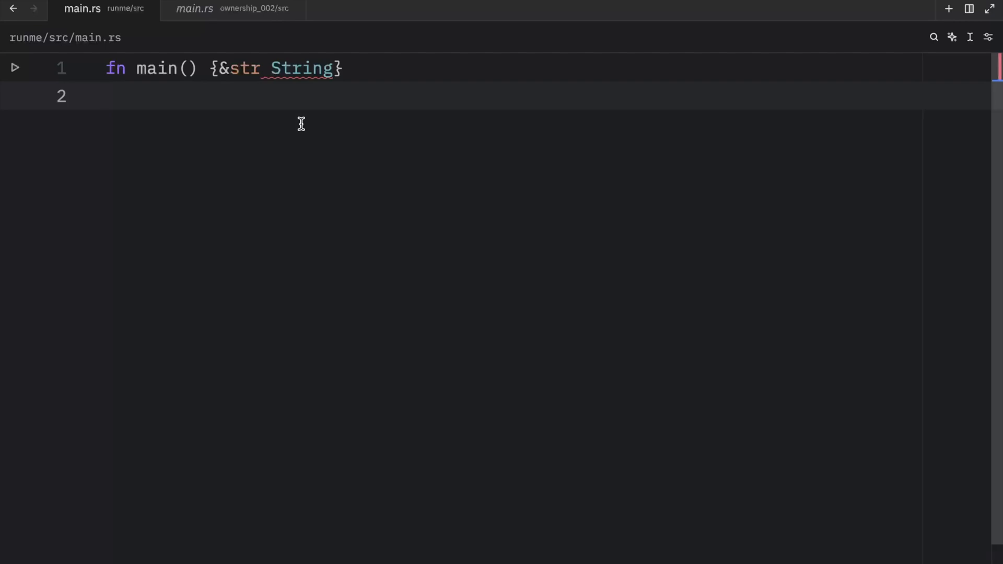
{"action": "double_click", "coordinate": [302, 68]}
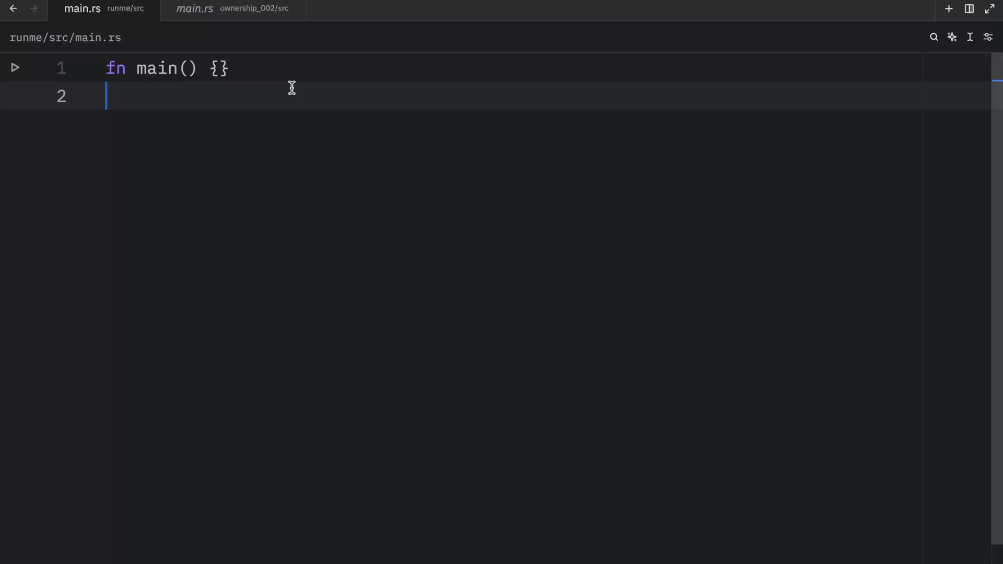
- Bind wisdom to "Wash your hands with soap" and print it with dbg!(wisdom)
{"action": "key", "text": "Enter"}
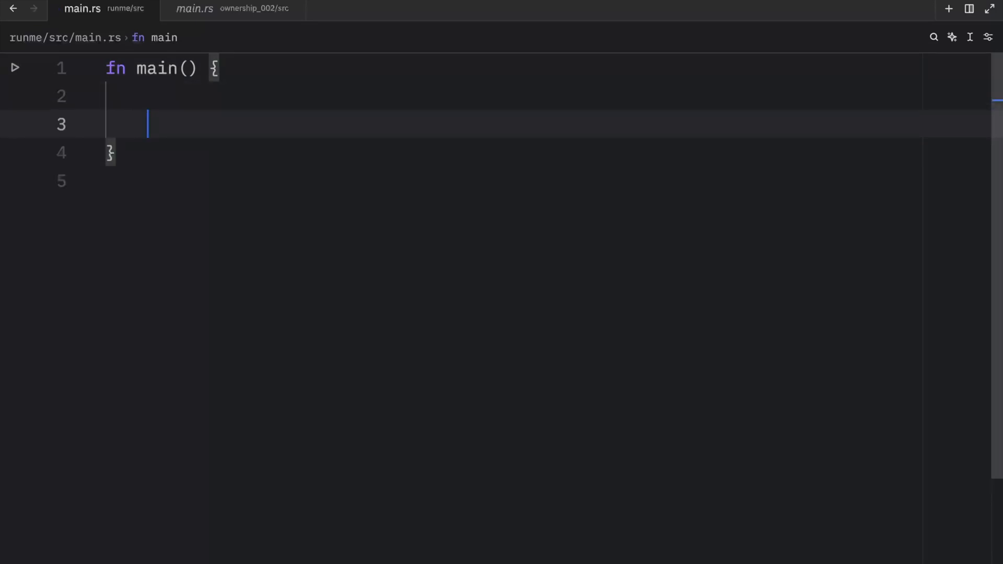
{"action": "type", "text": "let"}
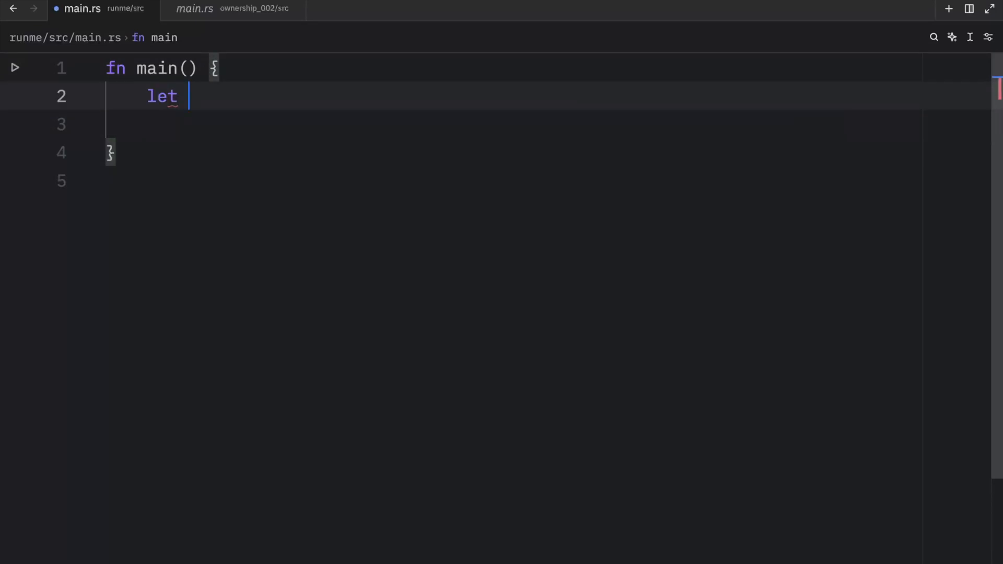
{"action": "type", "text": "wisdom = \"W"}
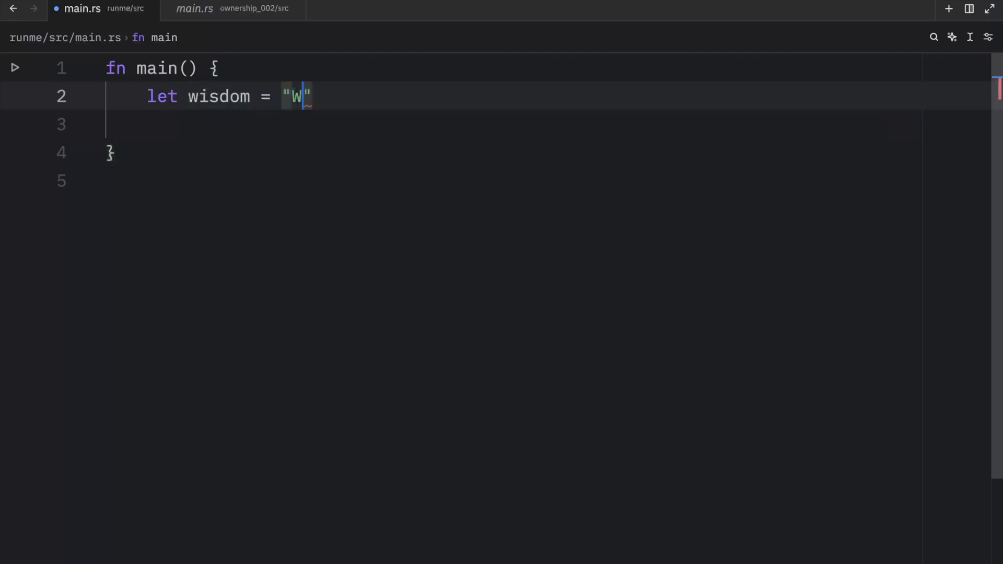
{"action": "type", "text": "ash your hands with soap"}
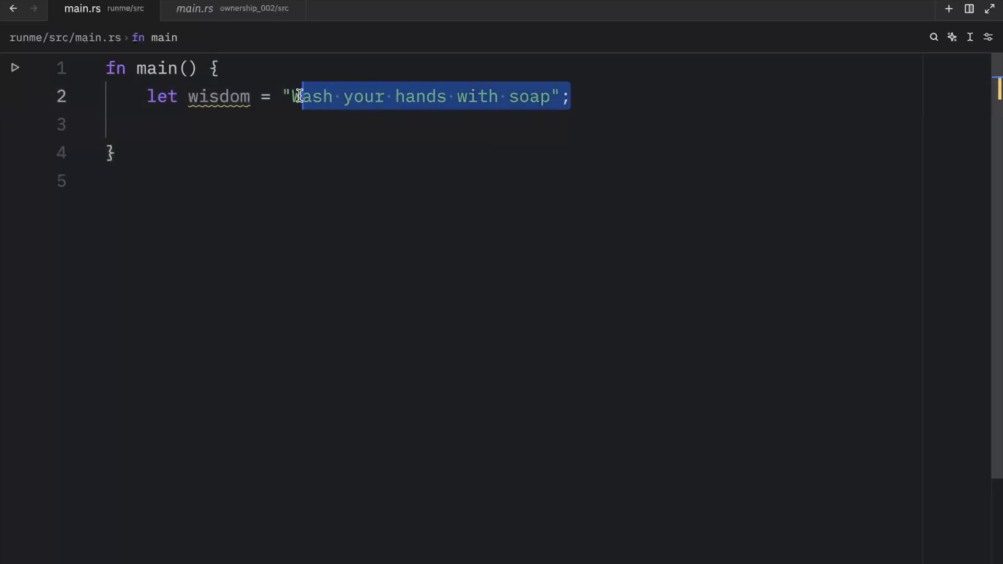
{"action": "type", "text": "dbg!()"}
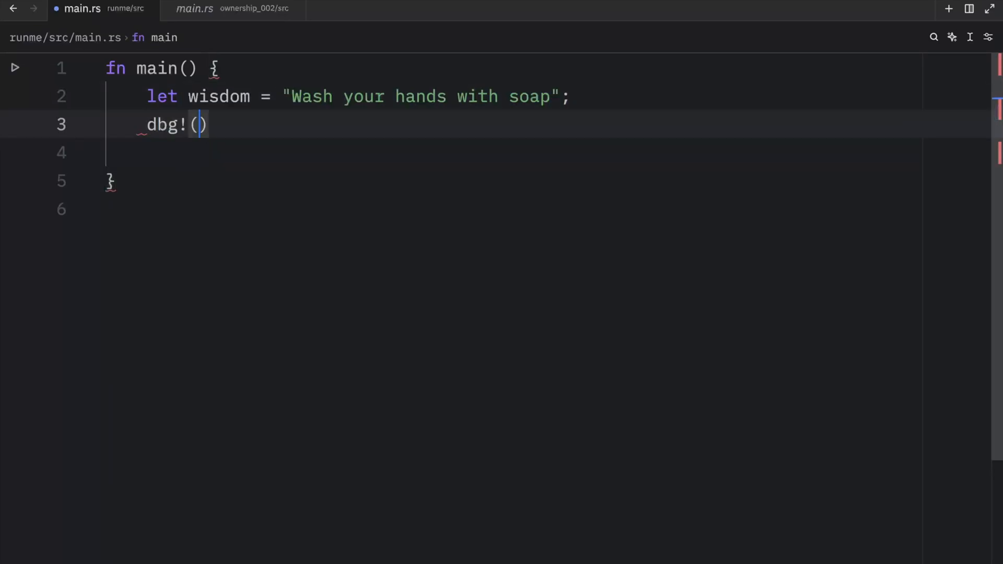
{"action": "type", "text": "wisdom"}
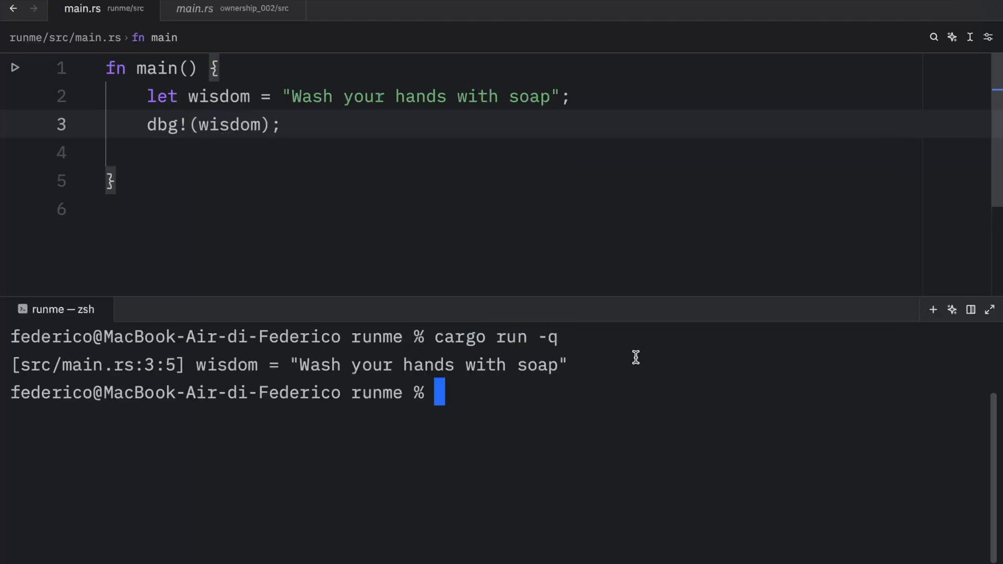
{"action": "mouse_move", "coordinate": [346, 365]}
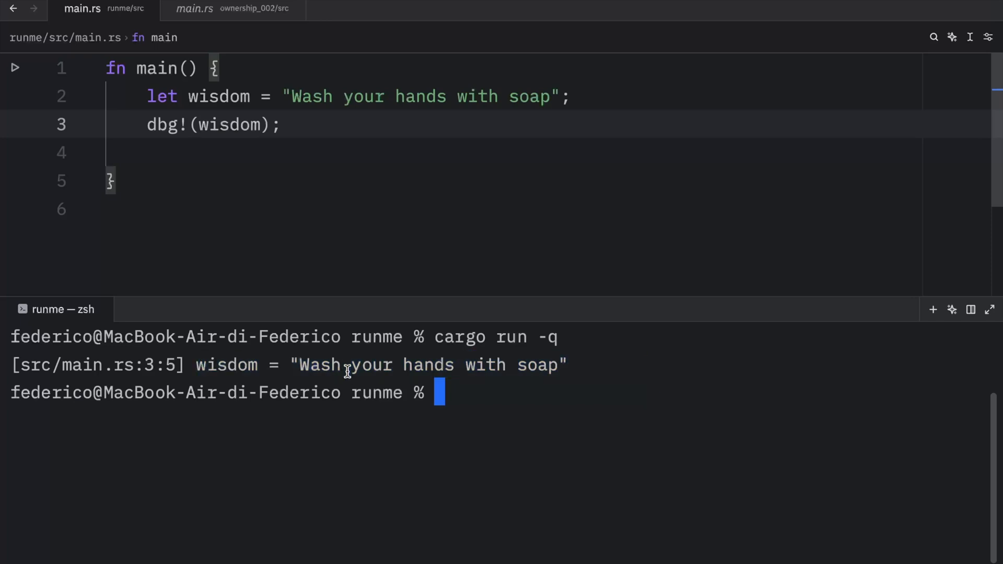
{"action": "mouse_move", "coordinate": [485, 429]}
{"action": "type", "text": "."}
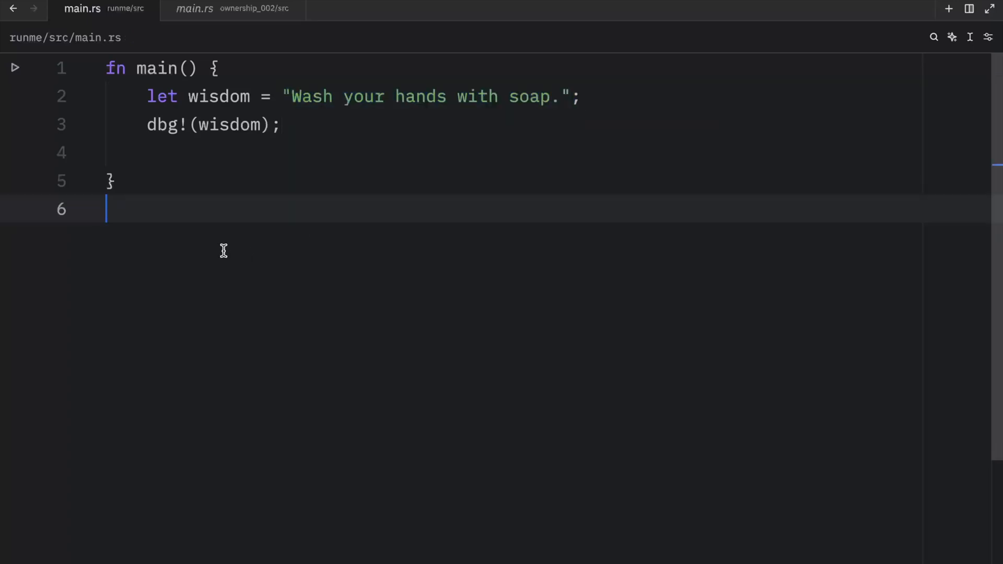
- Try making wisdom mutable and appending "Clean hands are happy hands.", then revert
{"action": "type", "text": "mut"}
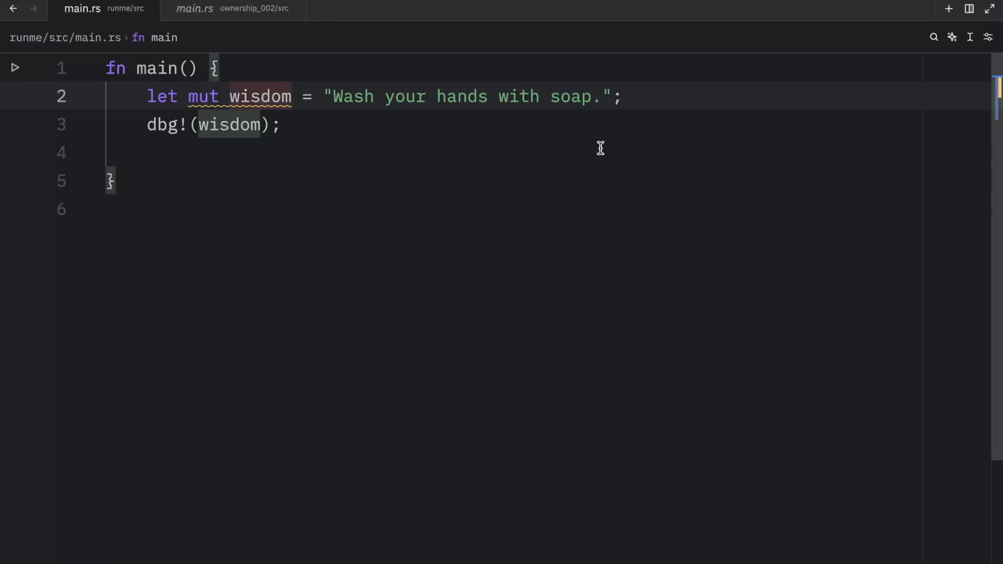
{"action": "left_click_drag", "start_coordinate": [344, 97], "coordinate": [614, 97]}
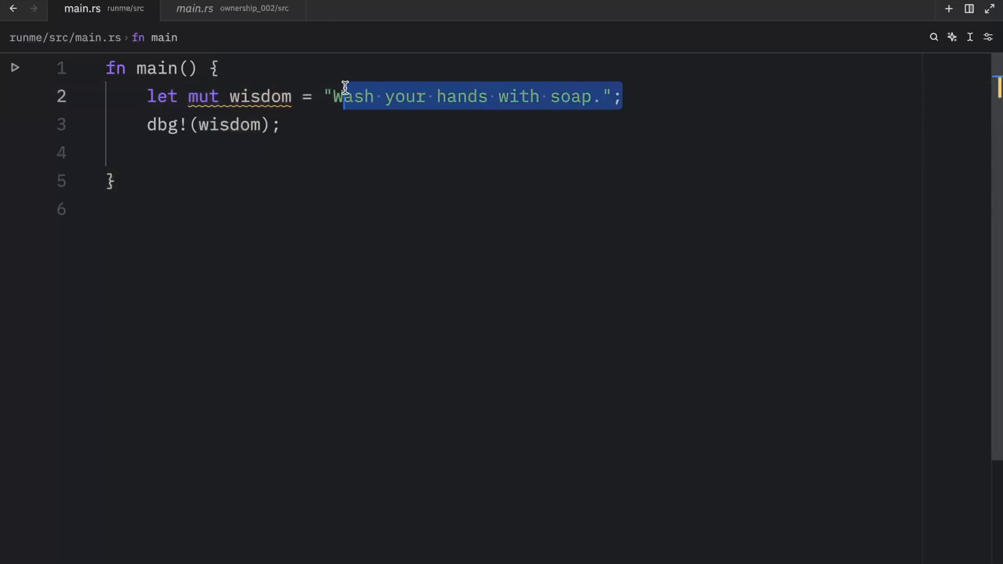
{"action": "type", "text": "wisdom += \""}
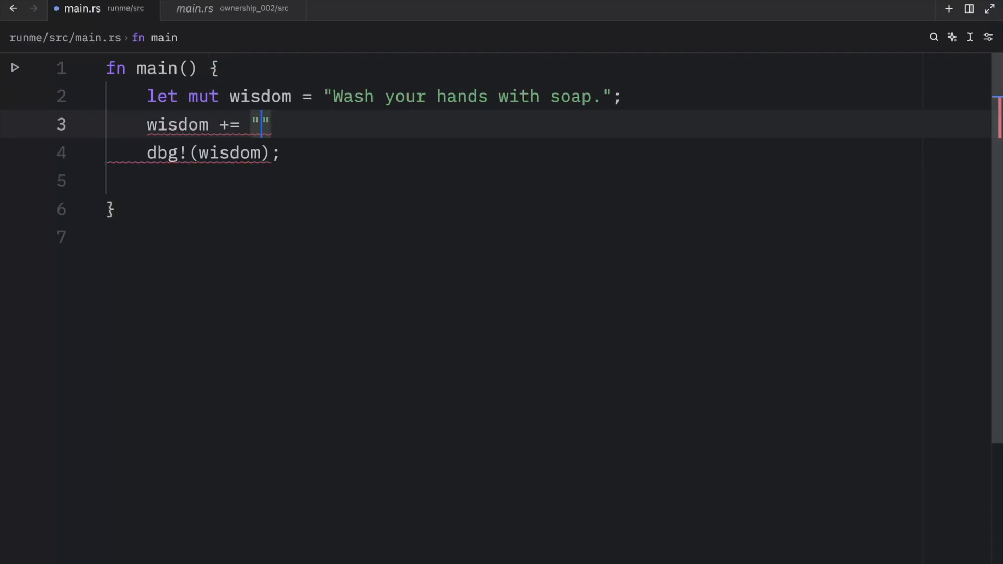
{"action": "type", "text": "Clean hands are happy hands."}
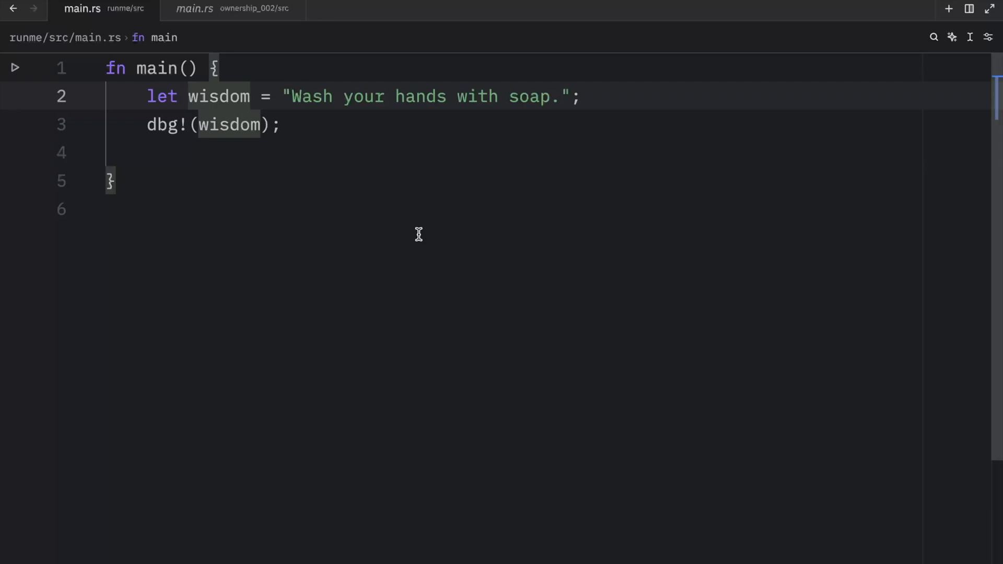
- Replace the wisdom code with let mut s = String::from("Hello")
{"action": "left_click_drag", "start_coordinate": [147, 97], "coordinate": [278, 125]}
{"action": "type", "text": "let mut s = Str"}
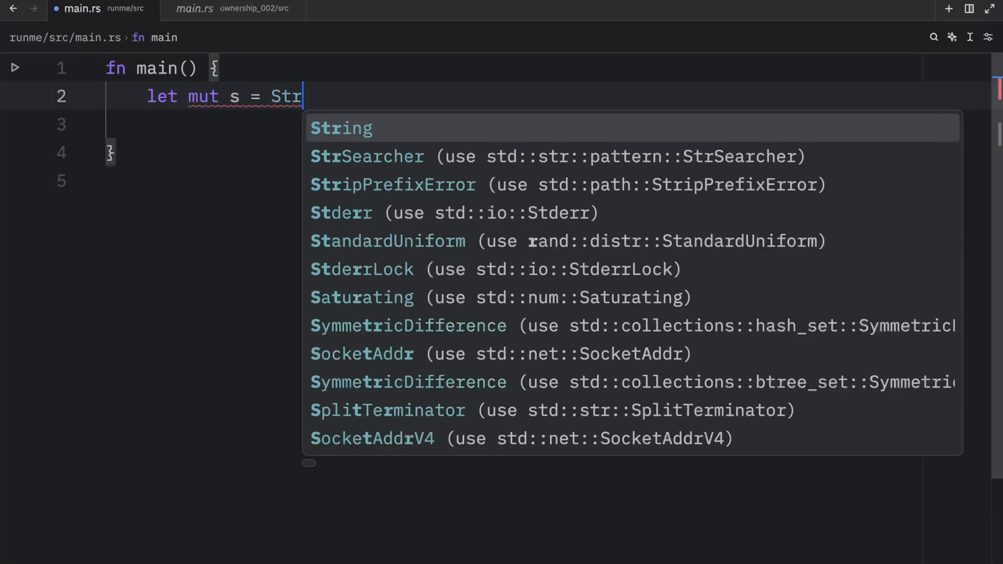
{"action": "type", "text": "ing::from(\"Hello\");"}
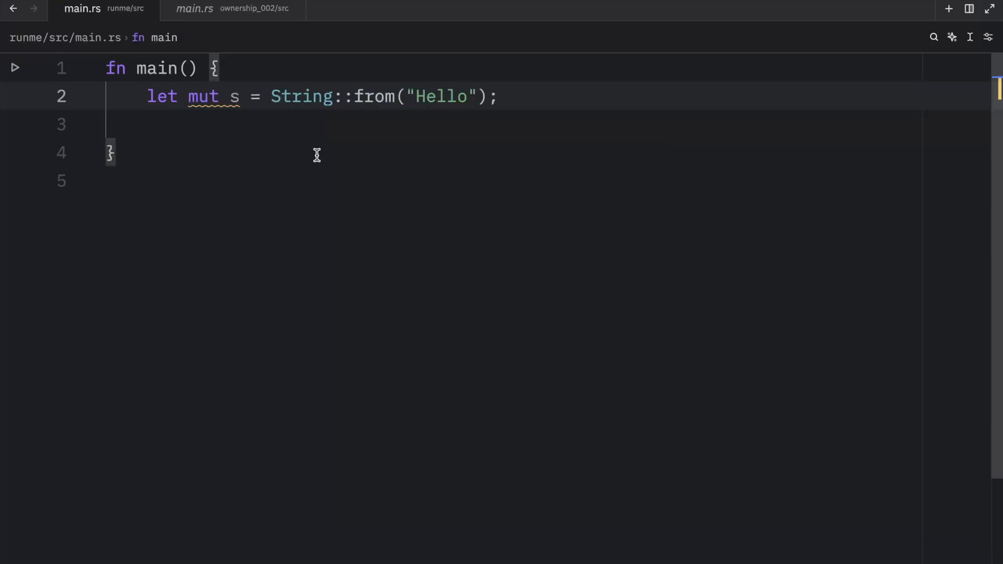
{"action": "mouse_move", "coordinate": [233, 97]}
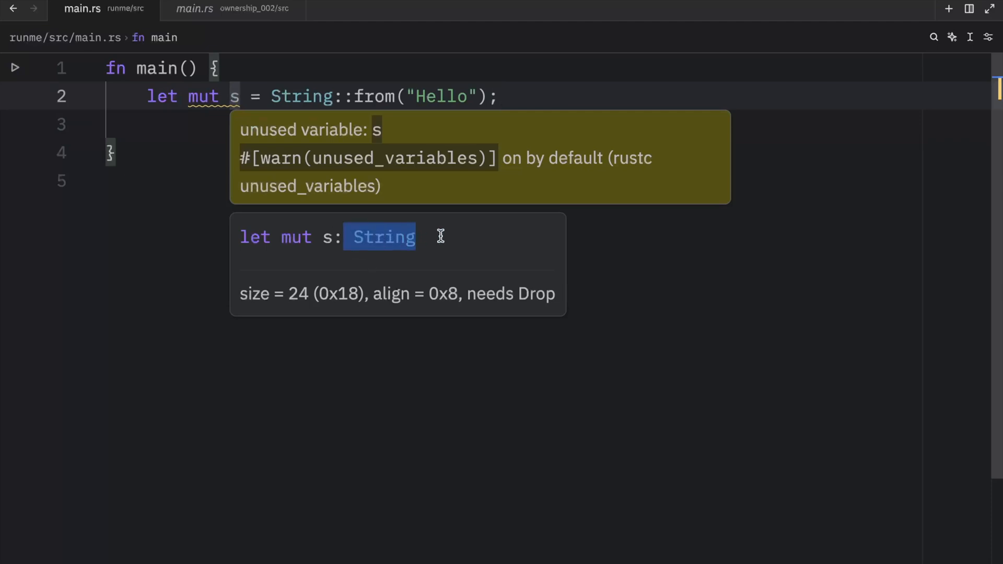
{"action": "mouse_move", "coordinate": [690, 267]}
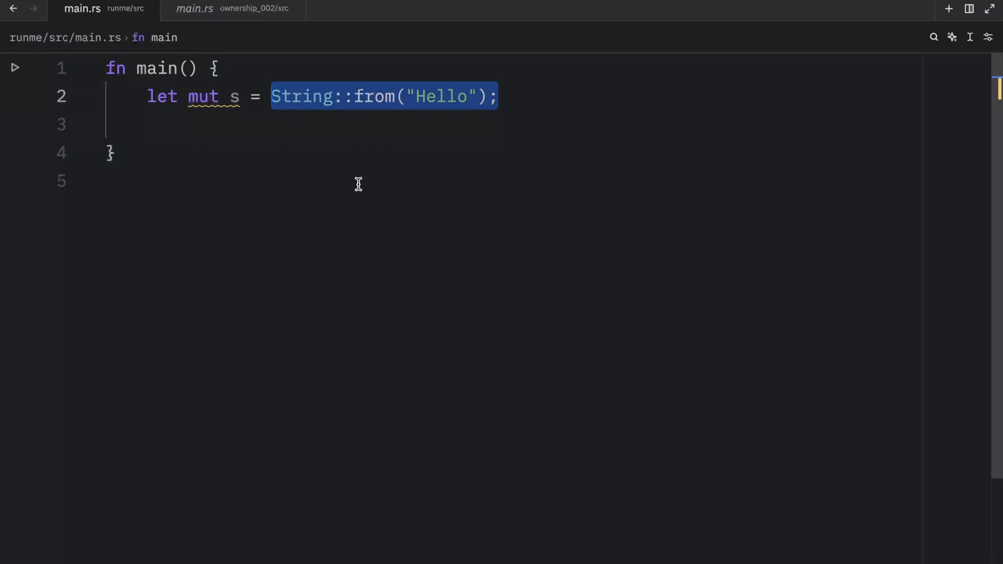
{"action": "left_click", "coordinate": [365, 96]}
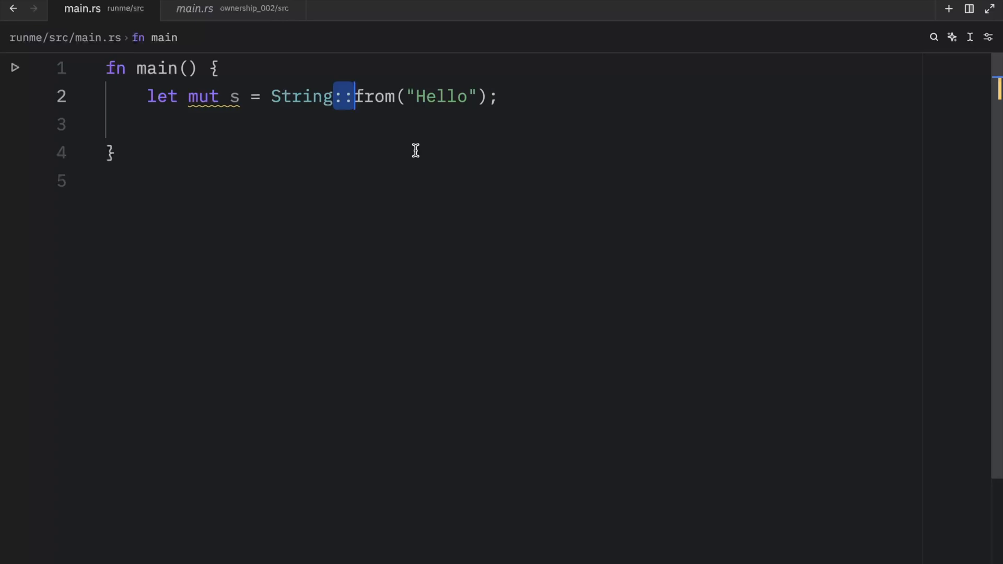
{"action": "mouse_move", "coordinate": [410, 151]}
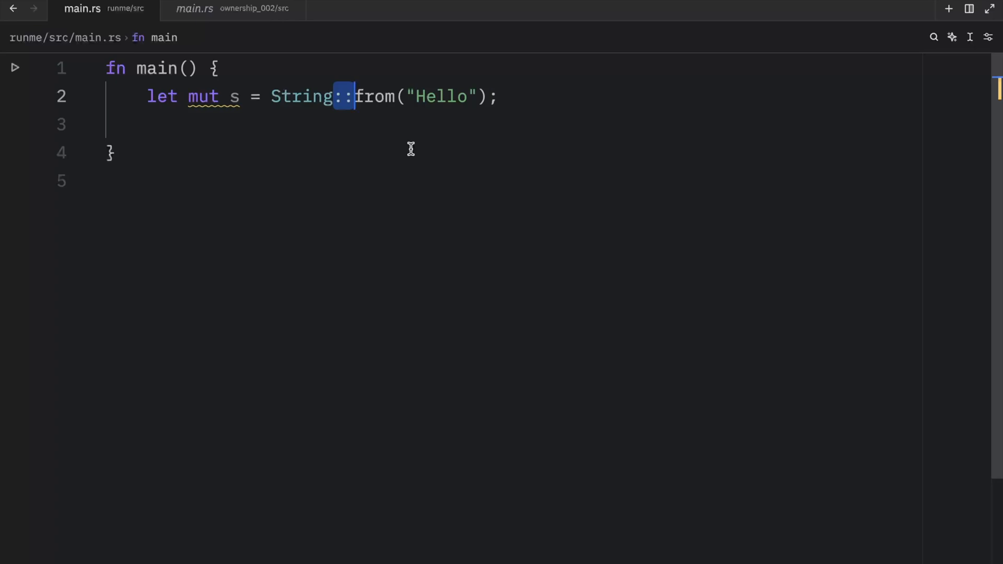
{"action": "double_click", "coordinate": [372, 97]}
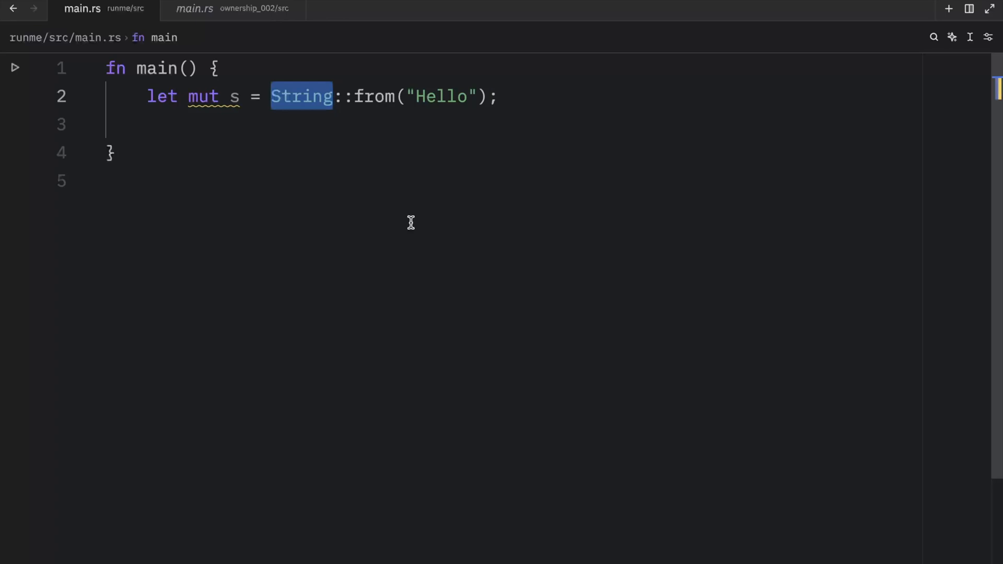
- Append ", Bob!" to s with += and debug-print s
{"action": "type", "text": "s +="}
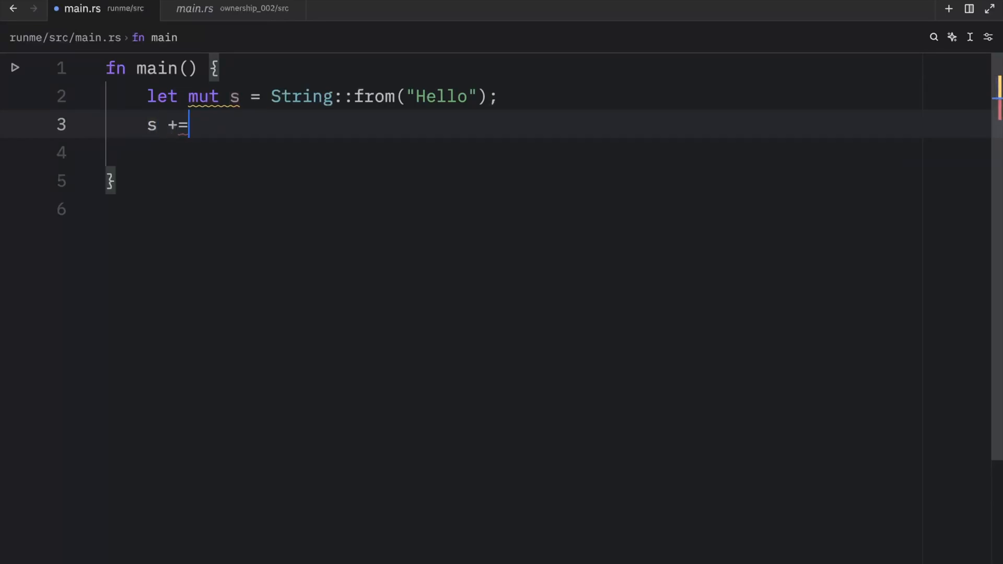
{"action": "type", "text": "\", \""}
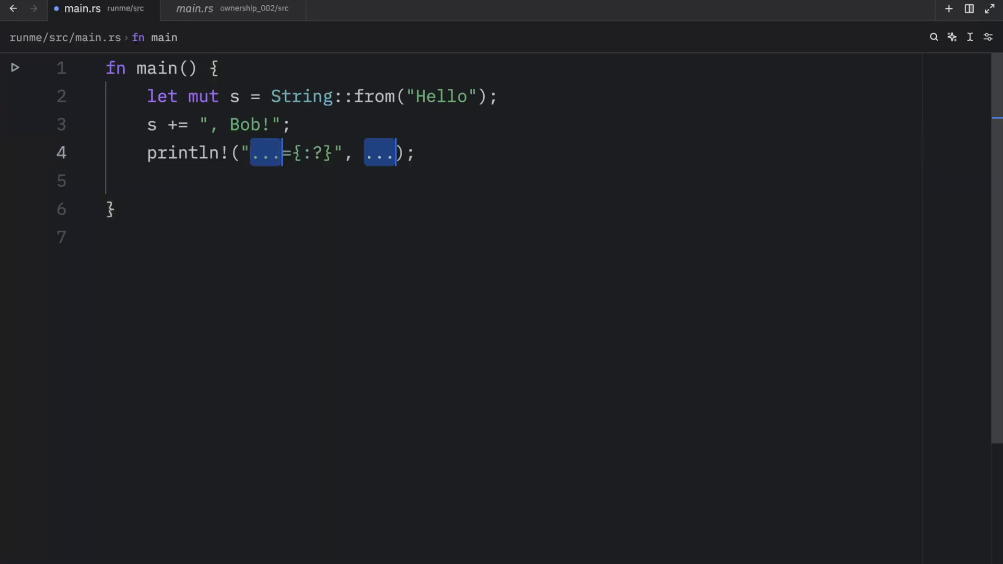
{"action": "type", "text": "s"}
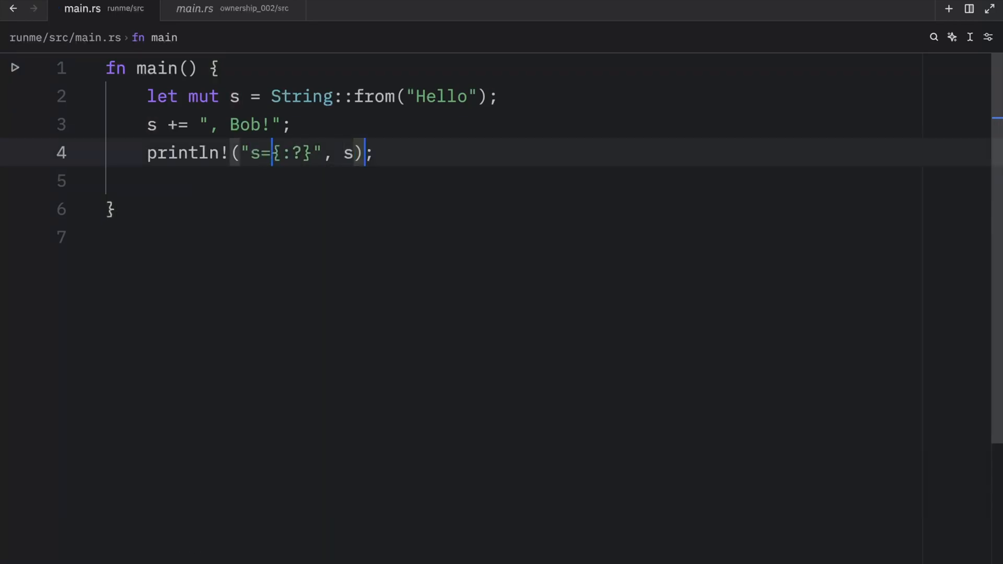